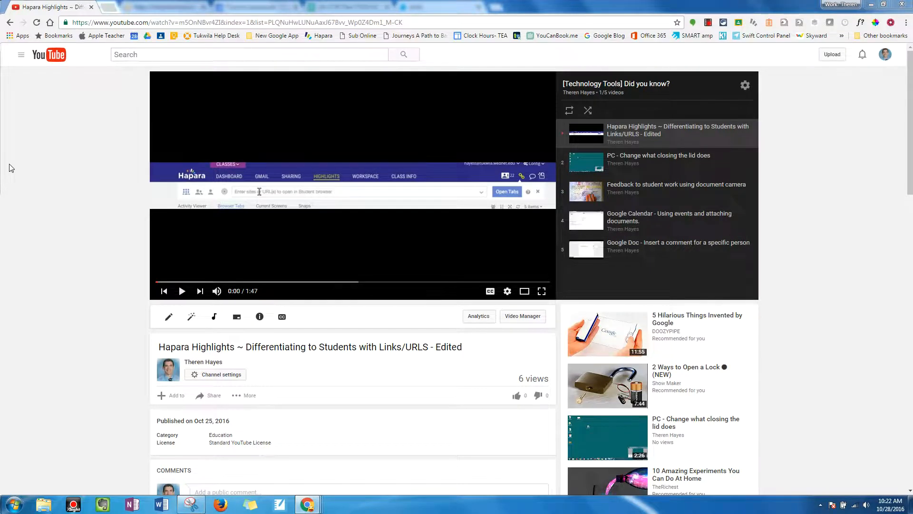
Select the full video URL in the browser address bar
{"action": "left_click", "coordinate": [233, 22]}
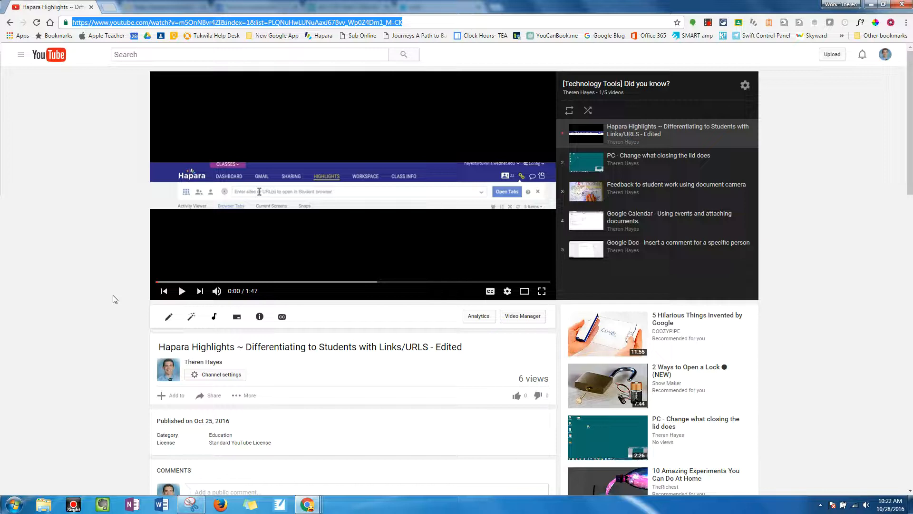
{"action": "mouse_move", "coordinate": [106, 35]}
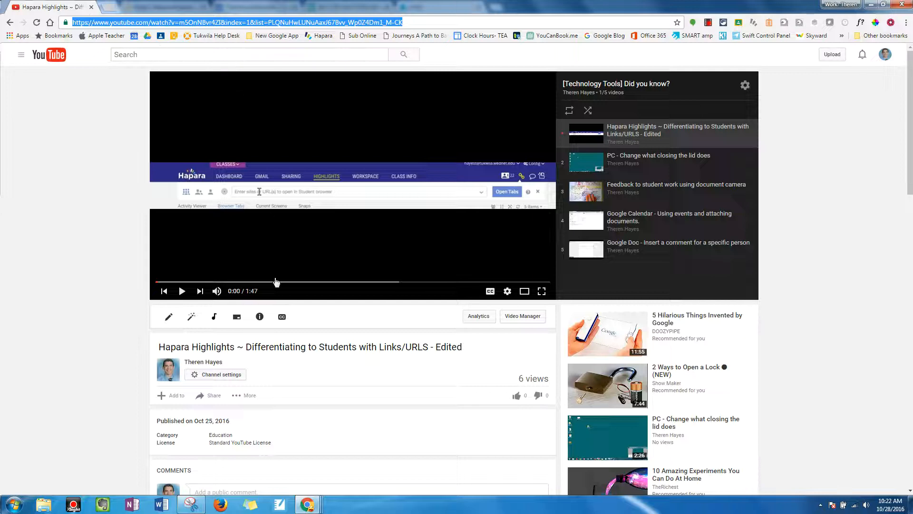
{"action": "mouse_move", "coordinate": [209, 399]}
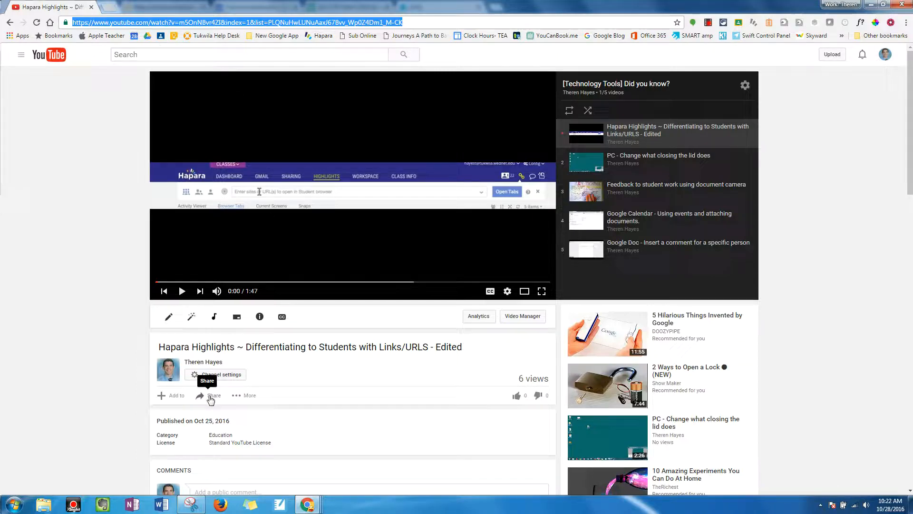
Reveal the video's Share options with the youtu.be short link highlighted
{"action": "left_click", "coordinate": [213, 396]}
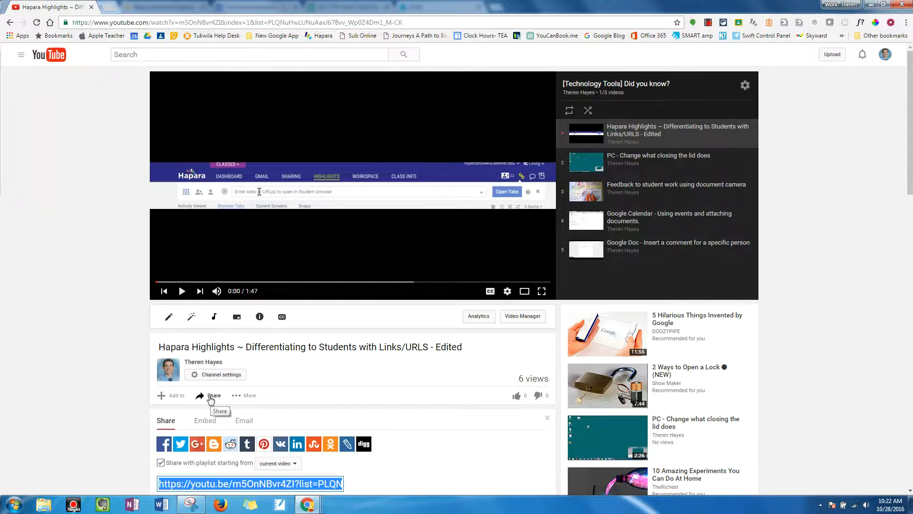
{"action": "scroll", "scroll_direction": "down", "scroll_amount": 3}
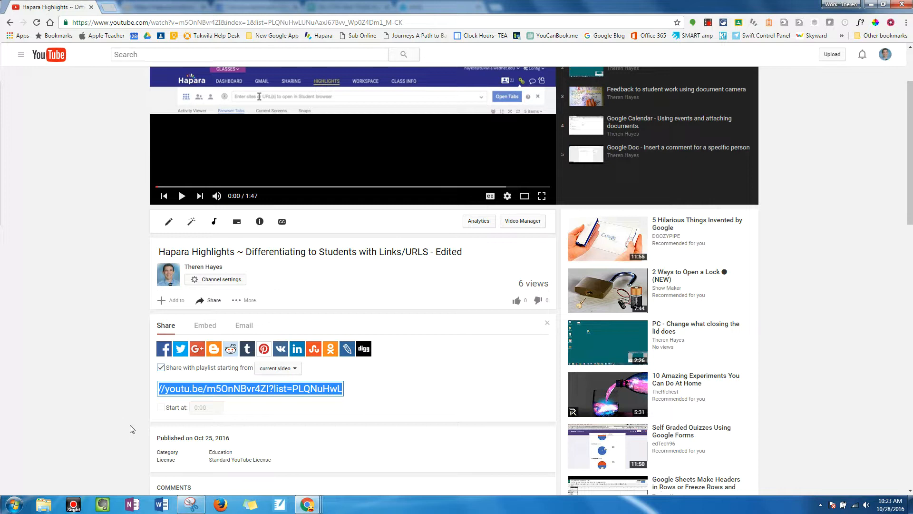
{"action": "mouse_move", "coordinate": [155, 417]}
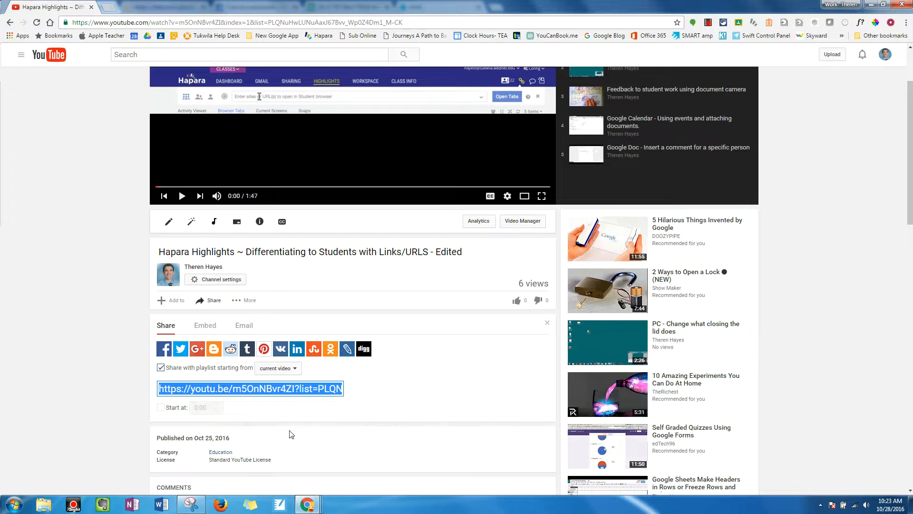
{"action": "mouse_move", "coordinate": [183, 405]}
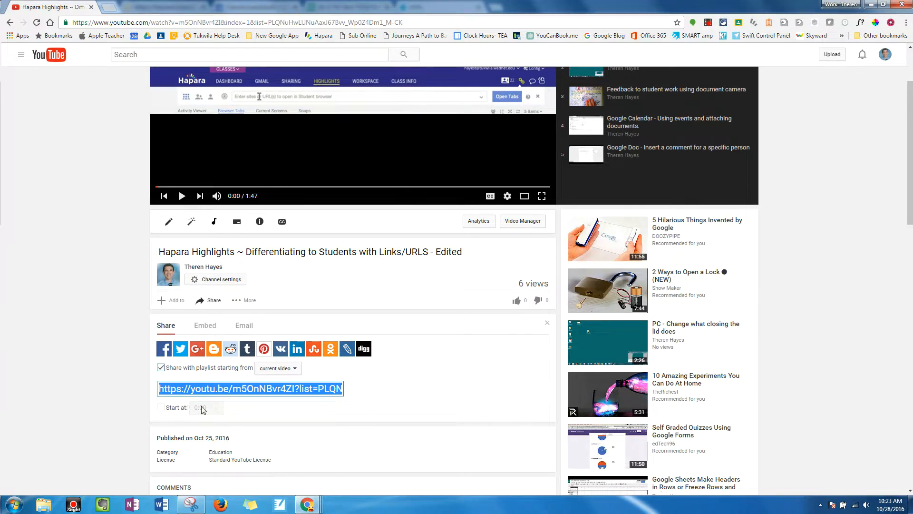
{"action": "left_click", "coordinate": [107, 194]}
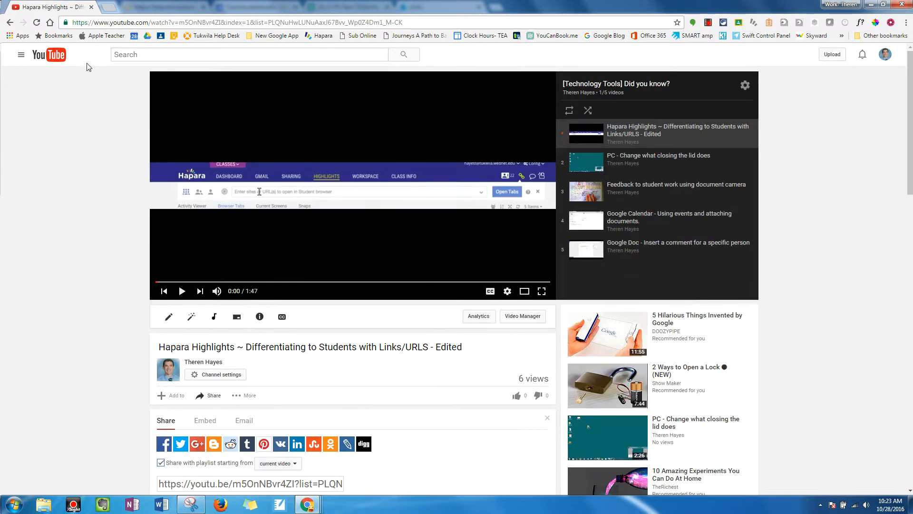
{"action": "left_click", "coordinate": [236, 22]}
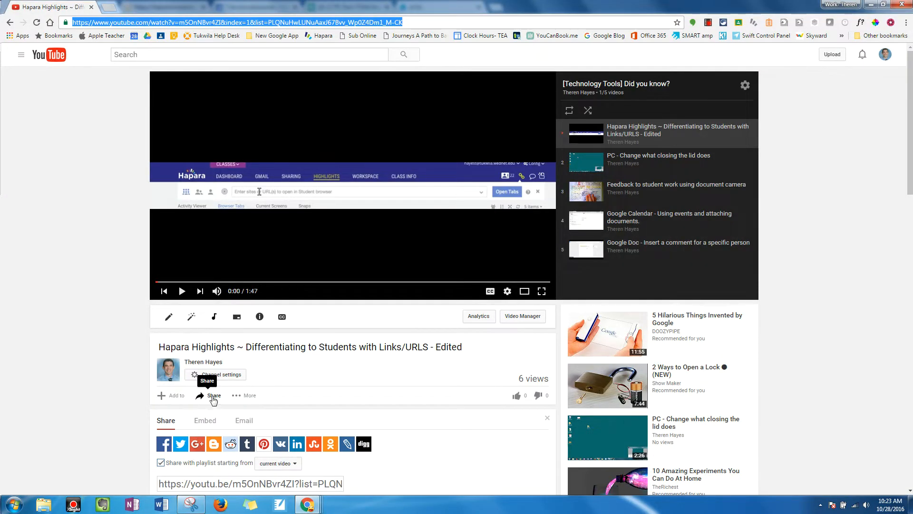
{"action": "left_click", "coordinate": [250, 483]}
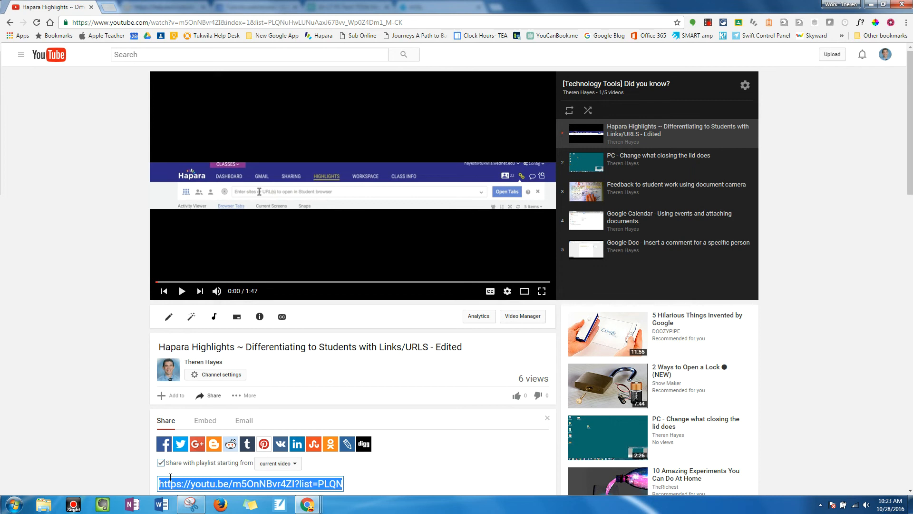